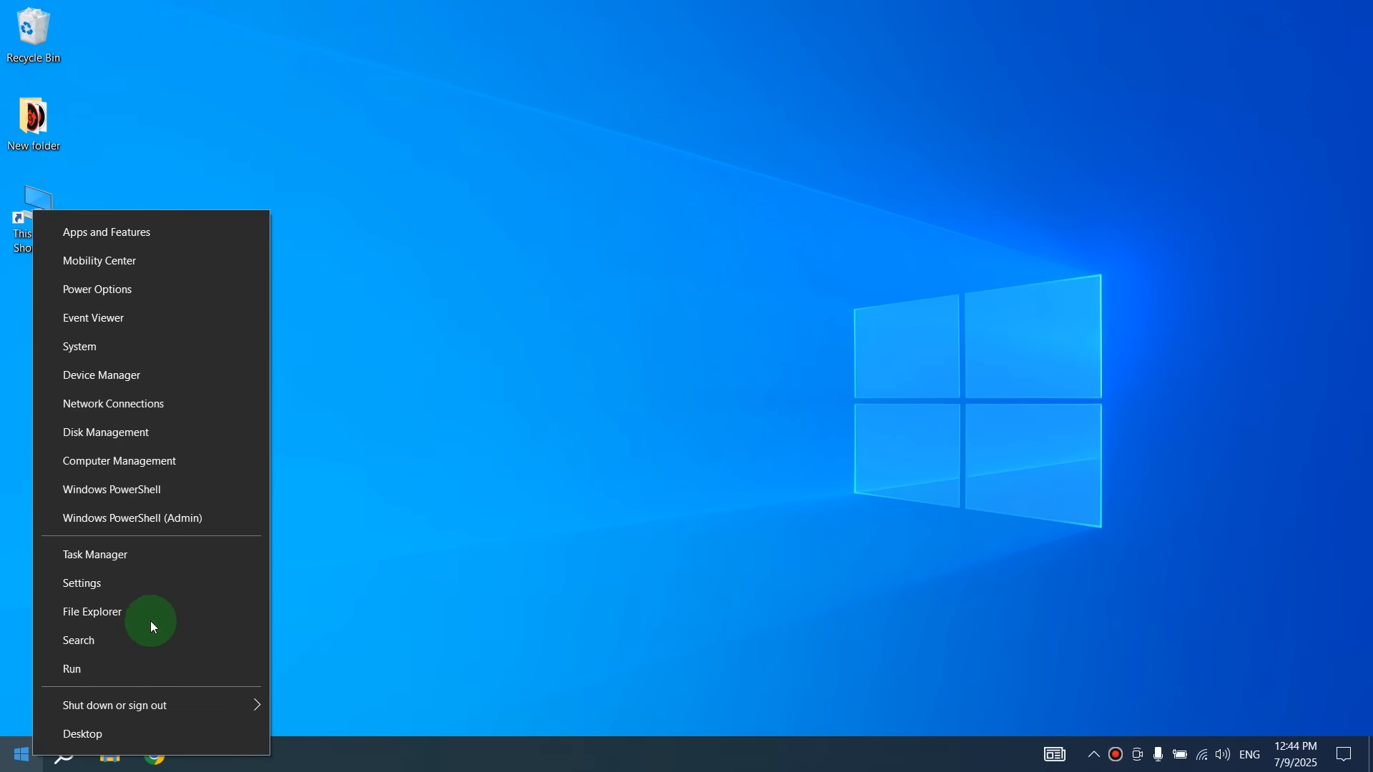
Step: Open Accounts in Settings to start signing in with a Microsoft account
click(82, 582)
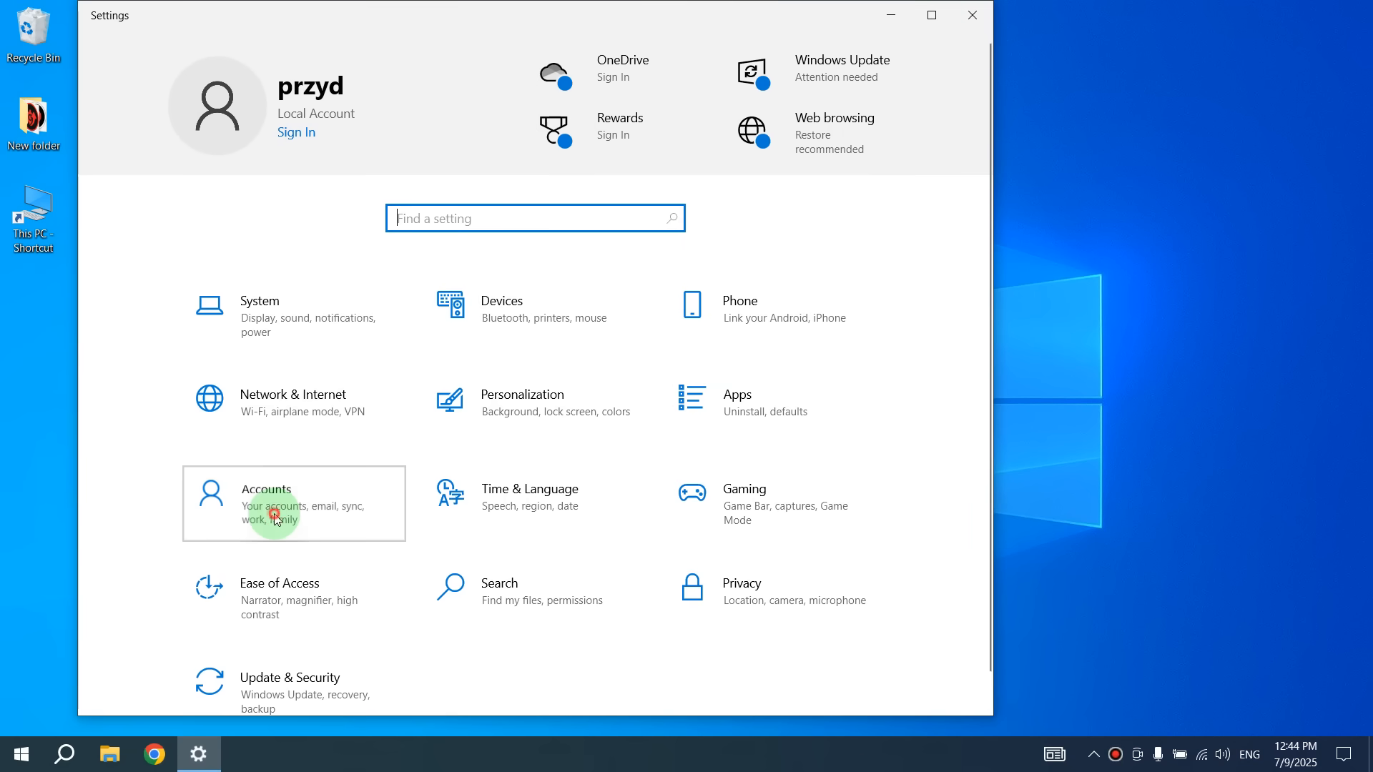
click(276, 504)
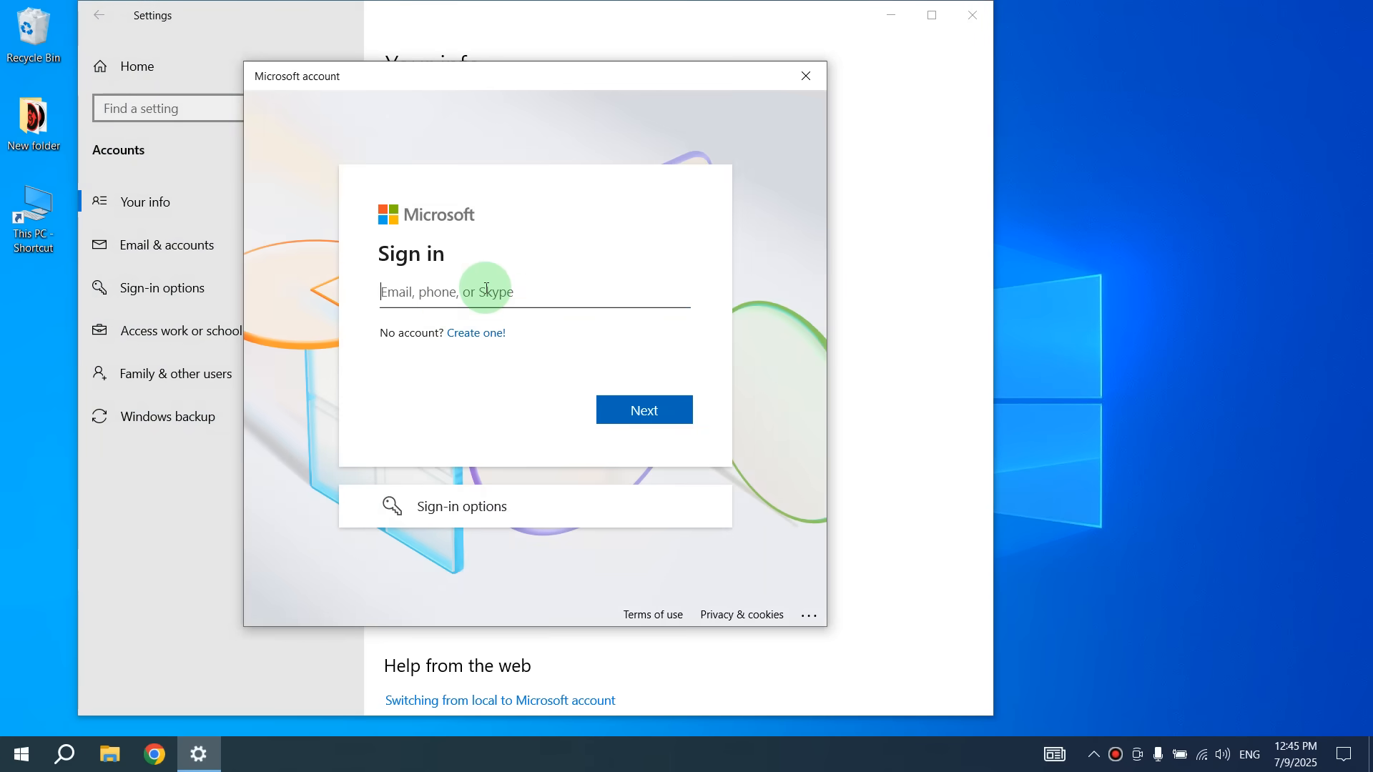
mouse_move(455, 355)
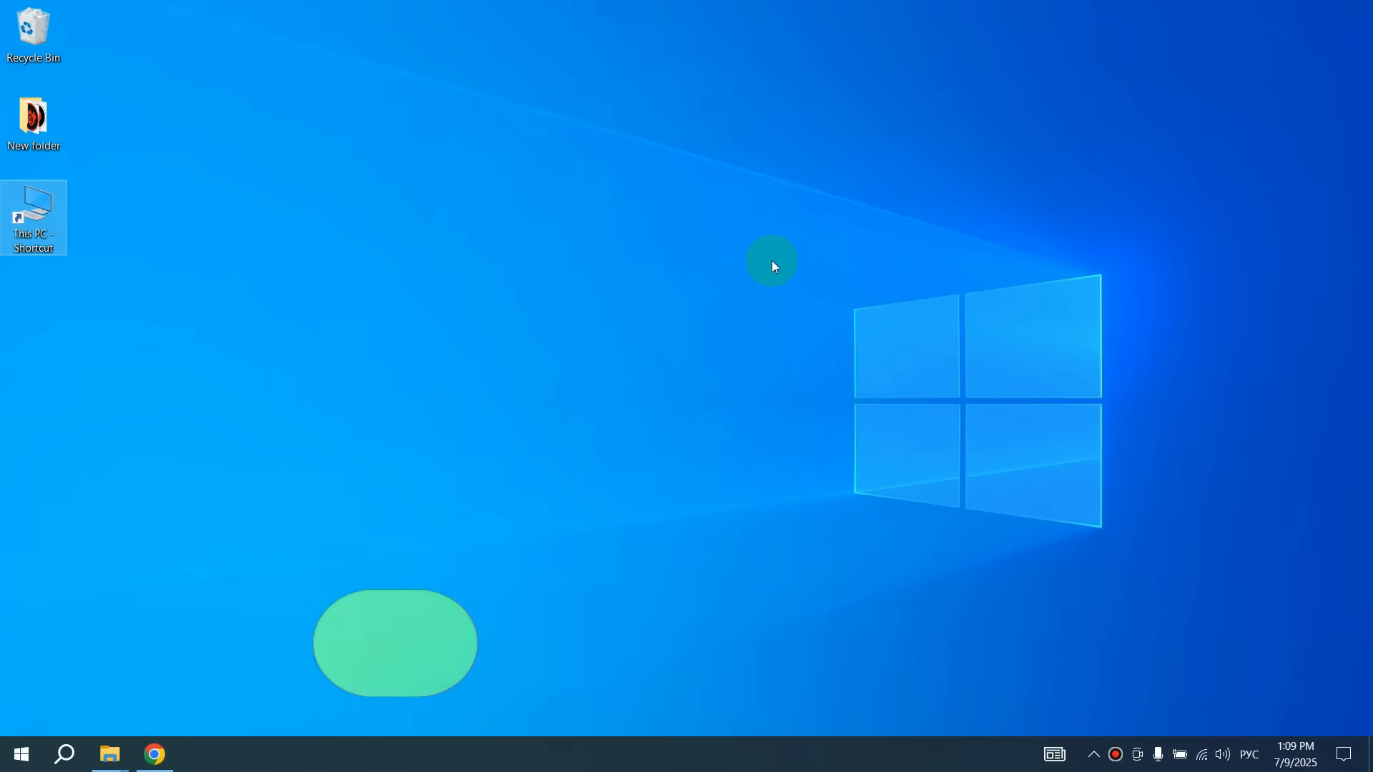
mouse_move(577, 433)
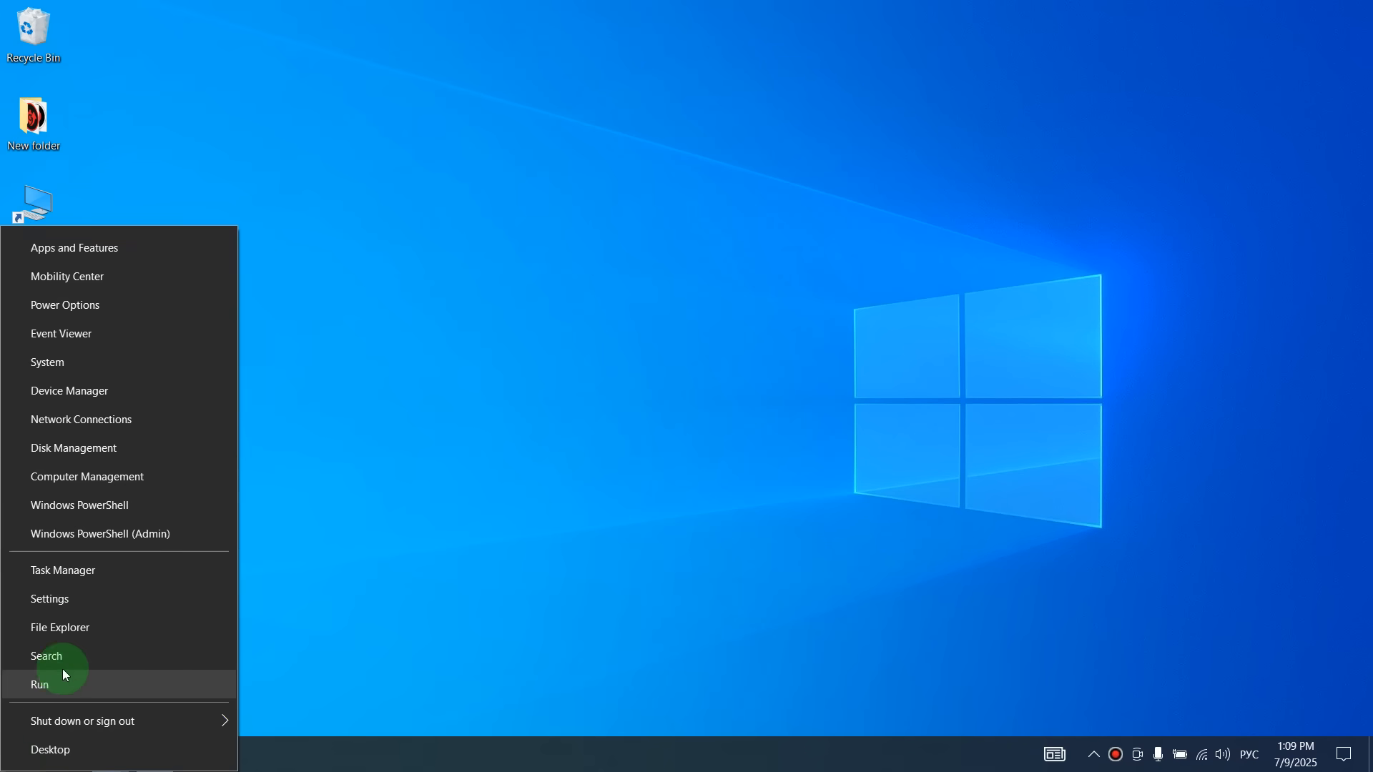
Step: View the Settings home header showing the signed-in Microsoft account and Rewards points
click(49, 598)
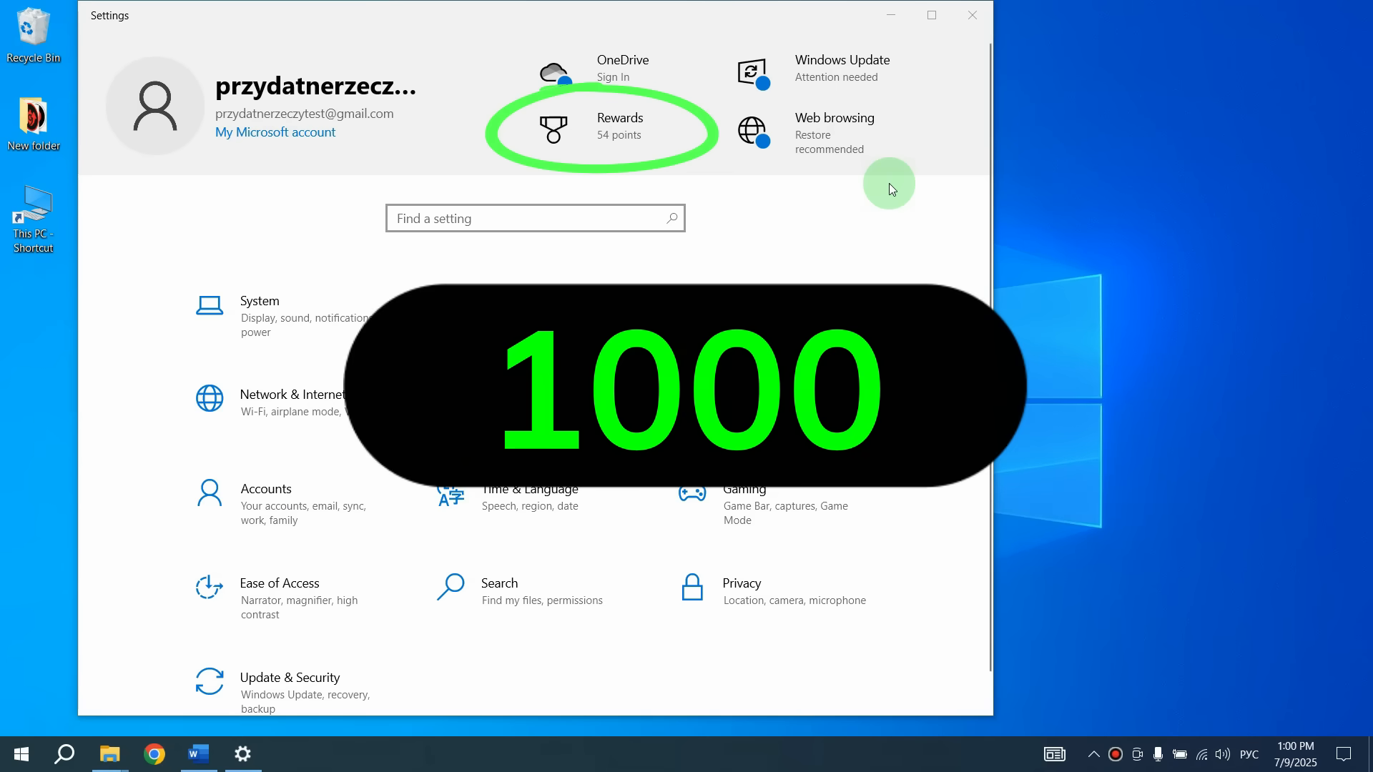
click(970, 16)
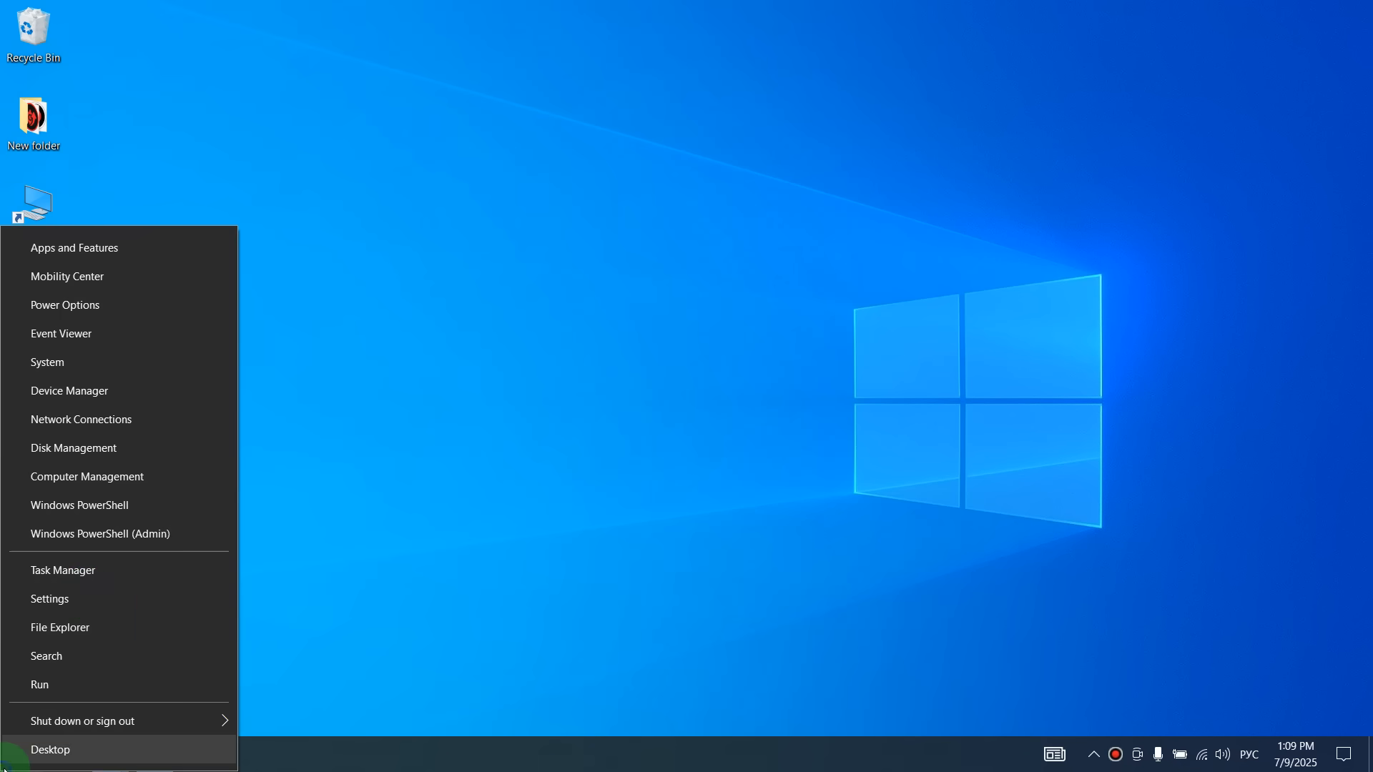
Step: Open Accounts > Windows backup and toggle settings sync on
click(49, 598)
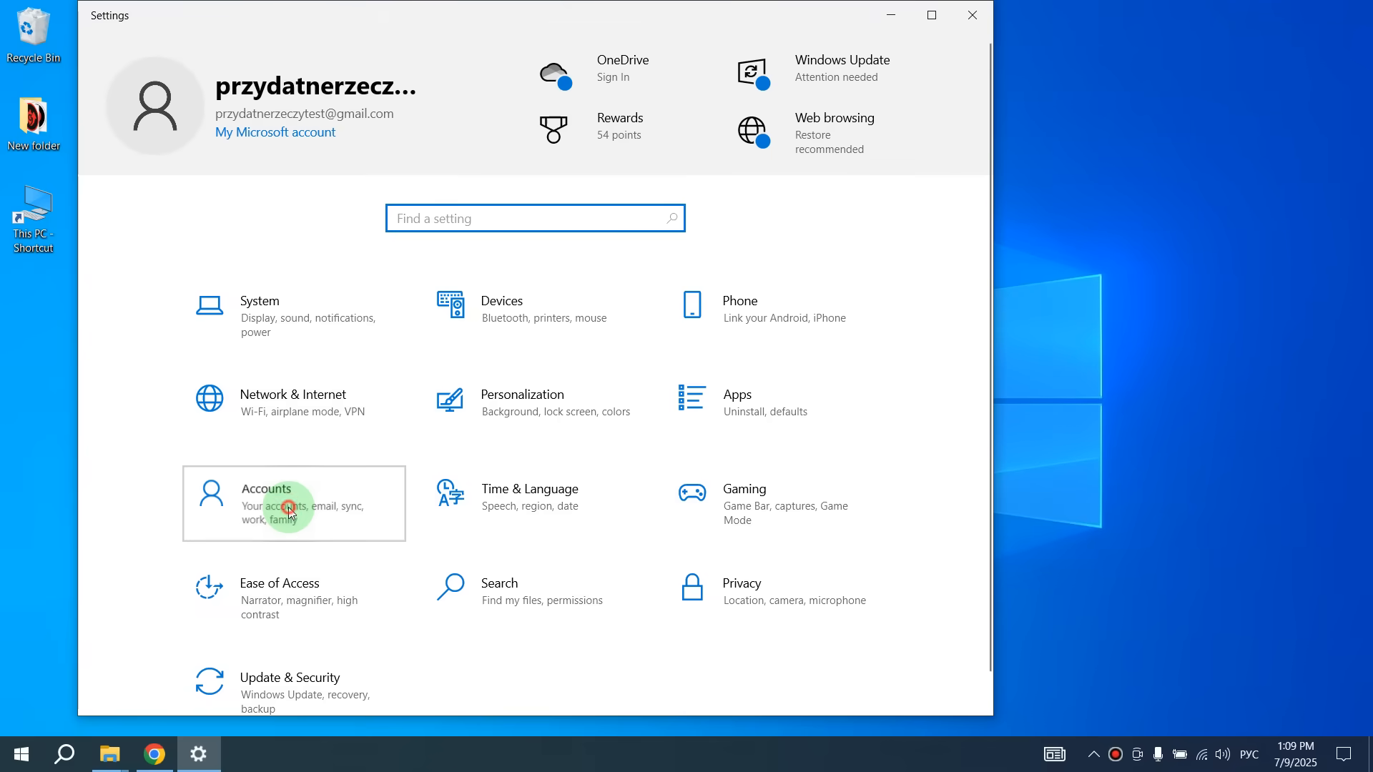
click(293, 504)
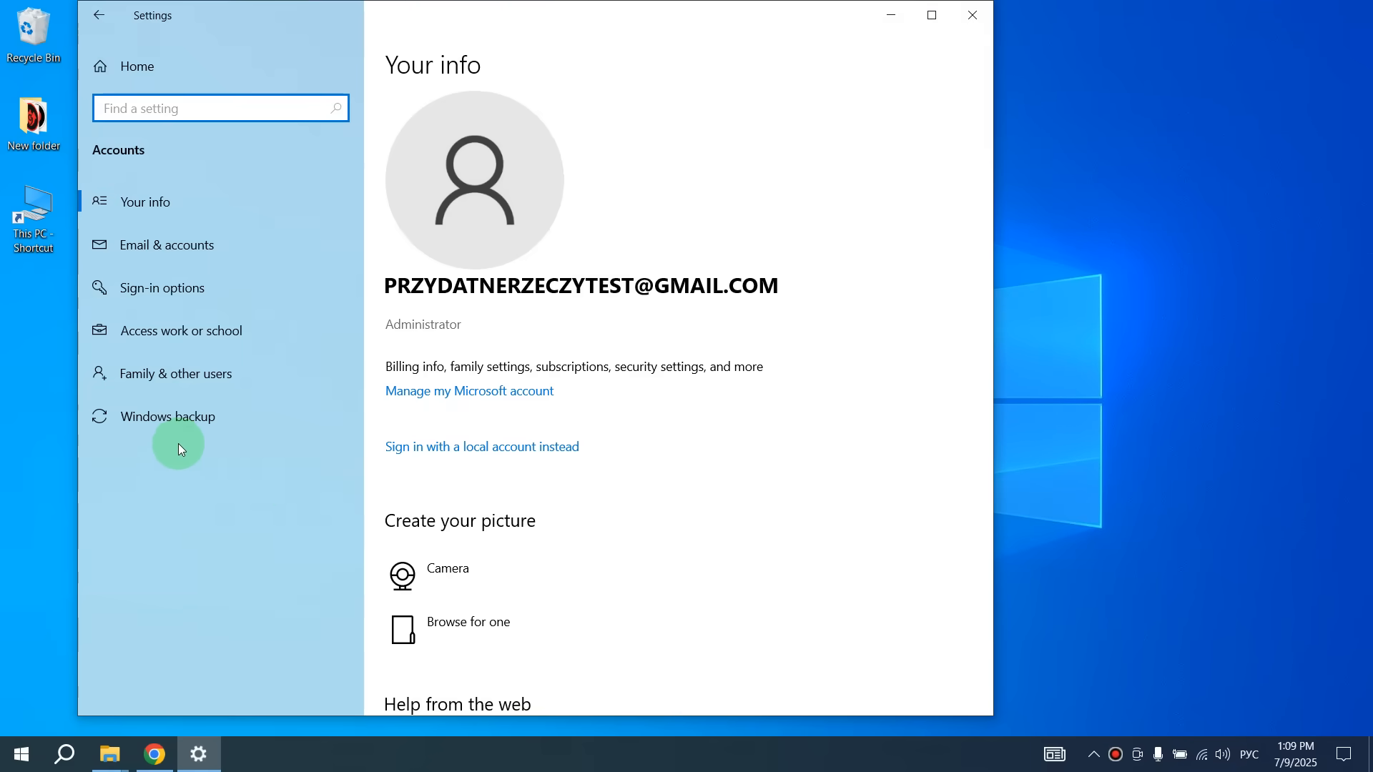
mouse_move(229, 423)
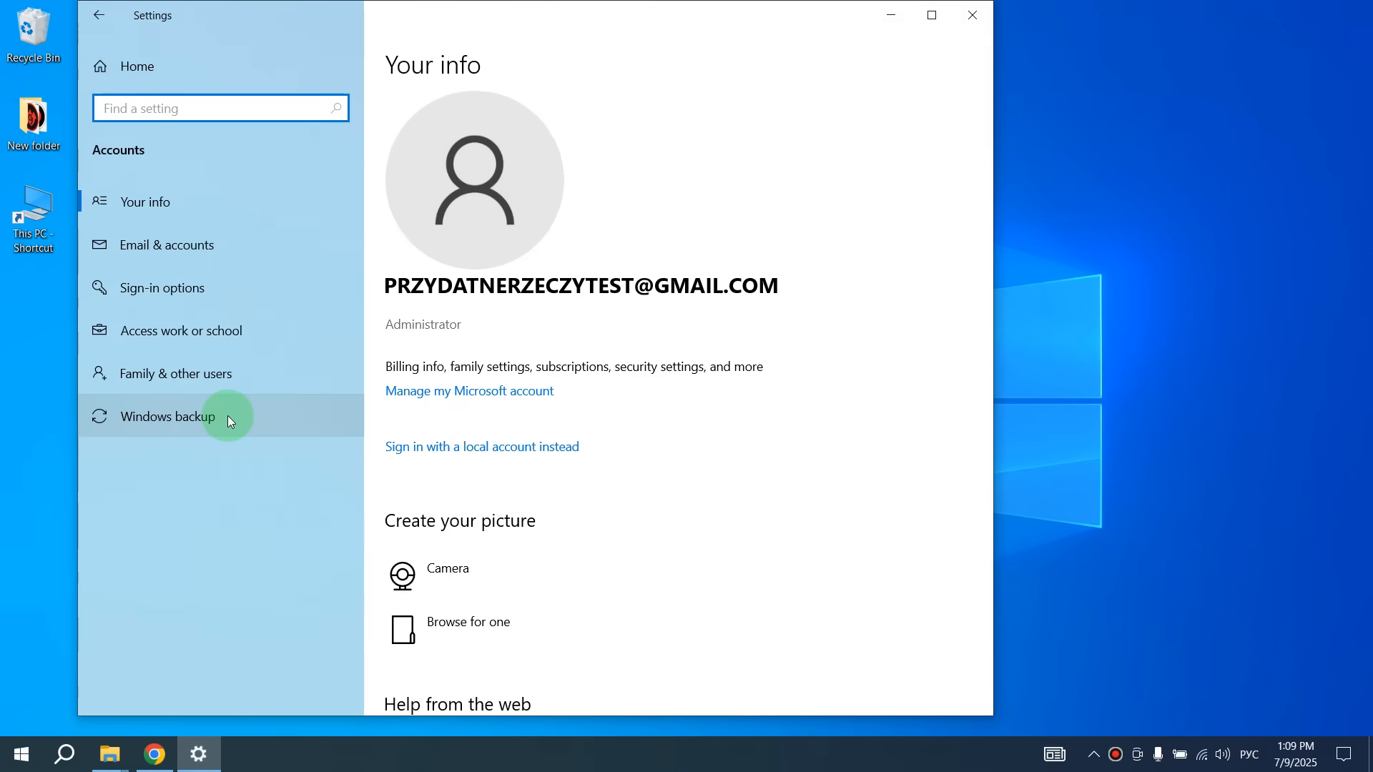
click(168, 416)
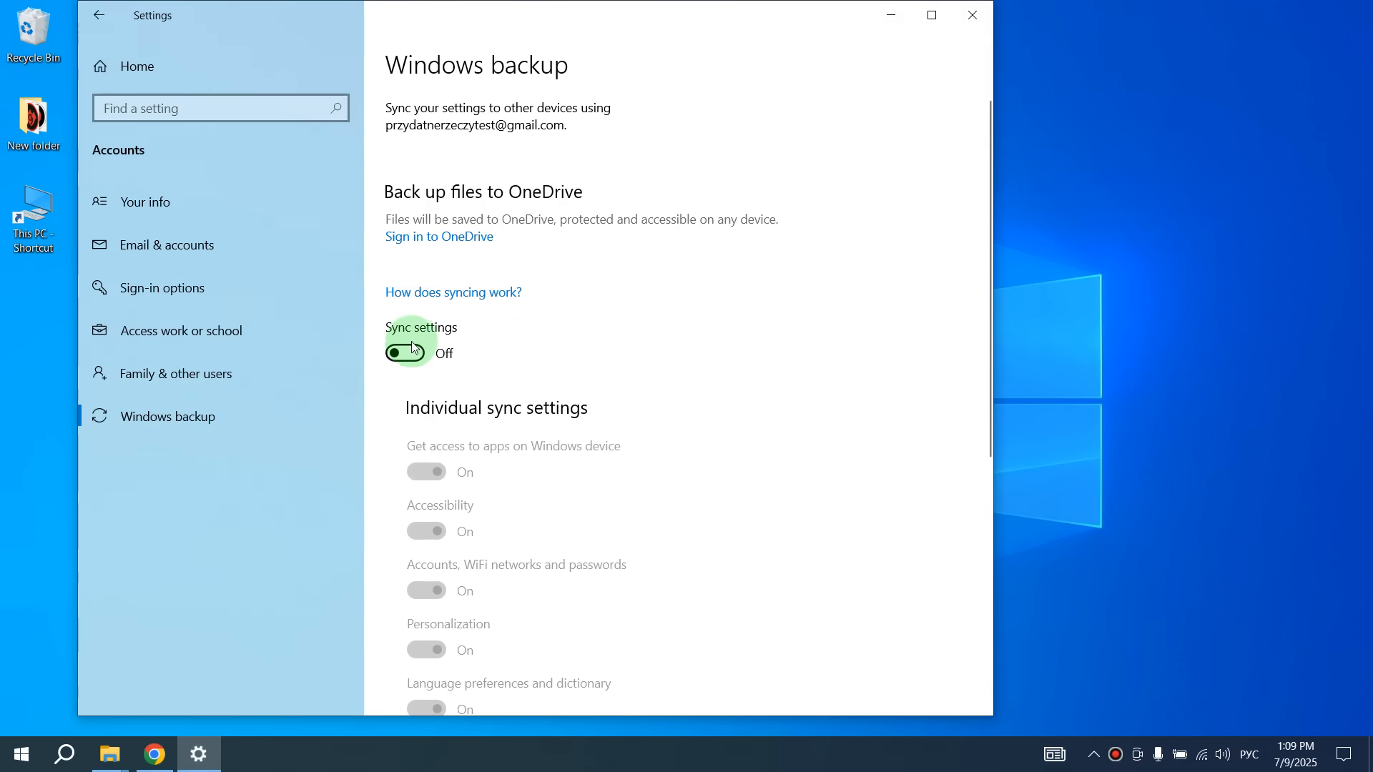
click(403, 353)
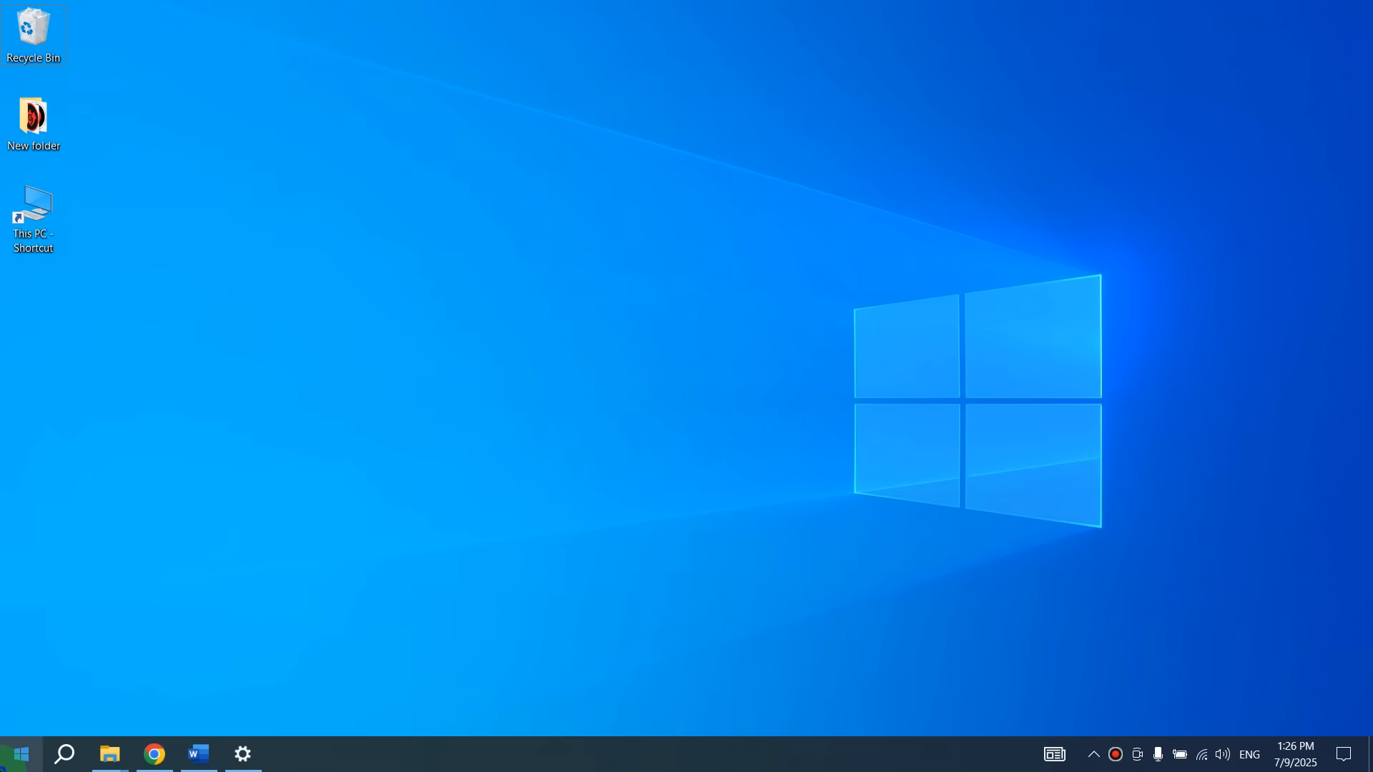
Step: Open Update & Security and choose 'Enroll now' in the Windows 10 end-of-support notice
click(242, 754)
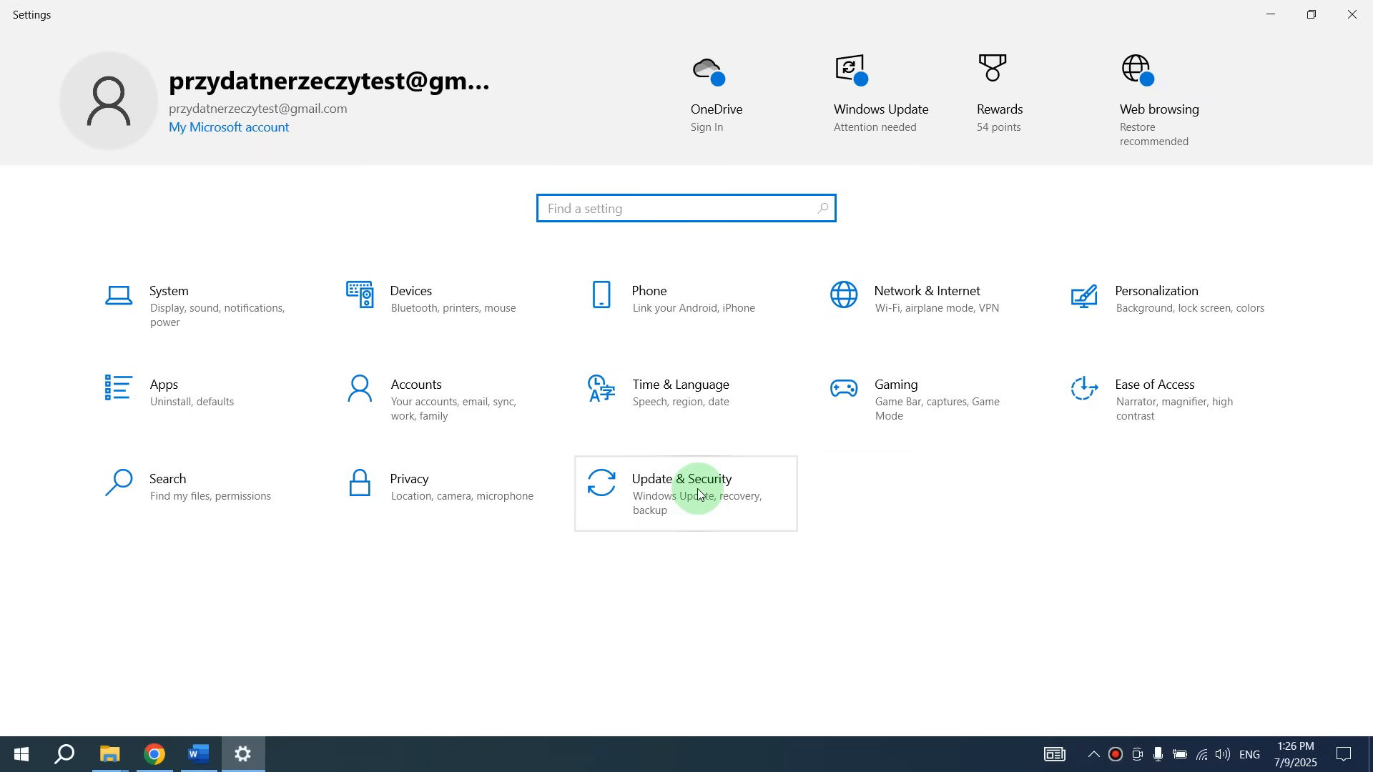
click(686, 493)
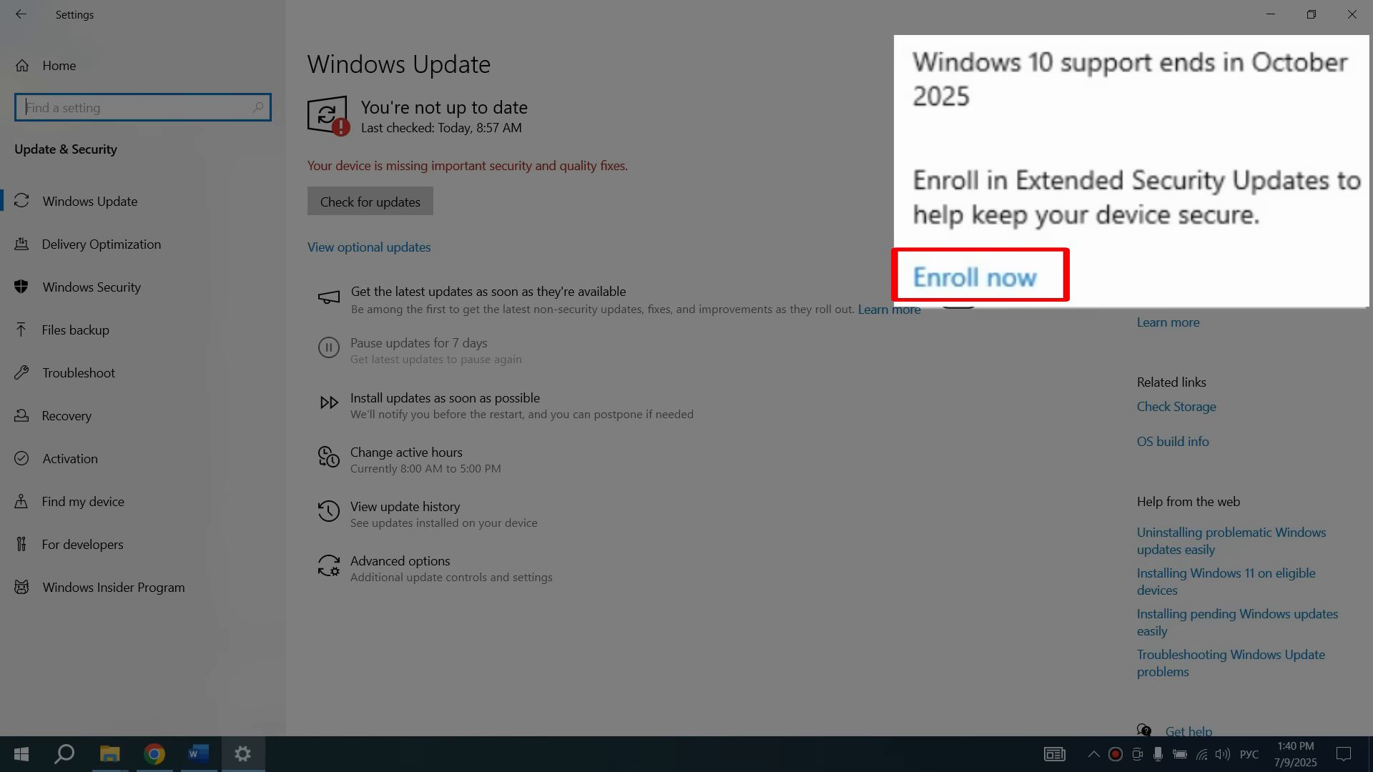
click(972, 276)
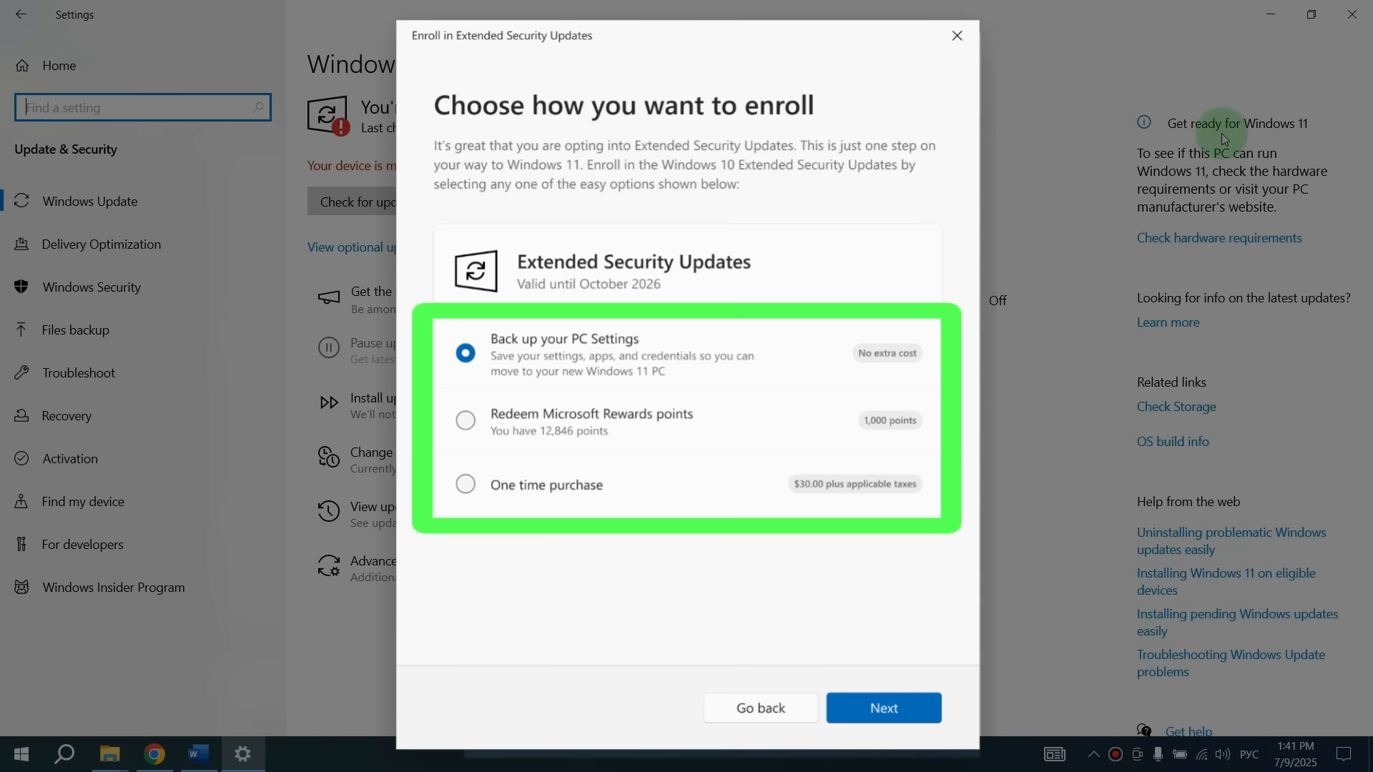
Step: Review the Extended Security Updates enrollment options: backup, Rewards points, or one-time purchase
click(955, 35)
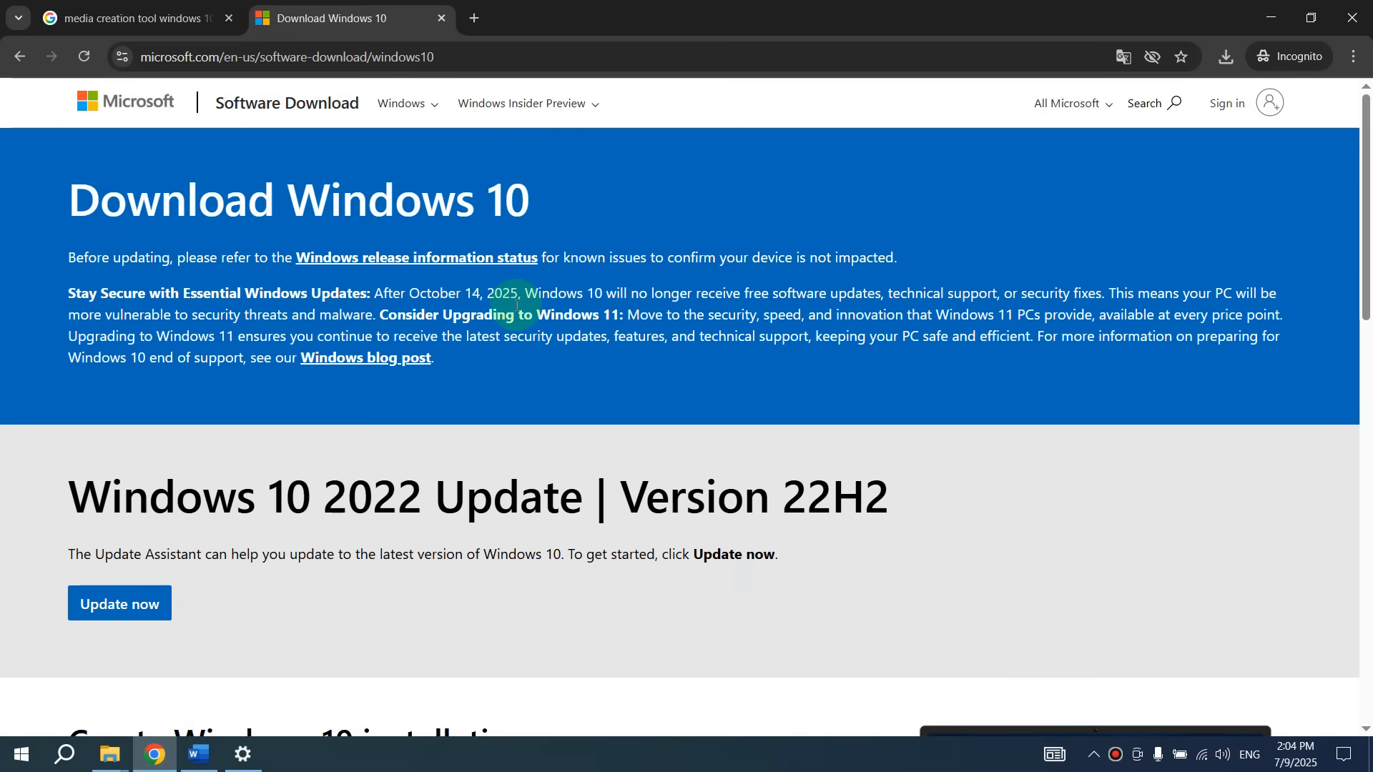
Step: Scroll the Download Windows 10 page to the 'Create Windows 10 installation media' section
scroll(down, 3)
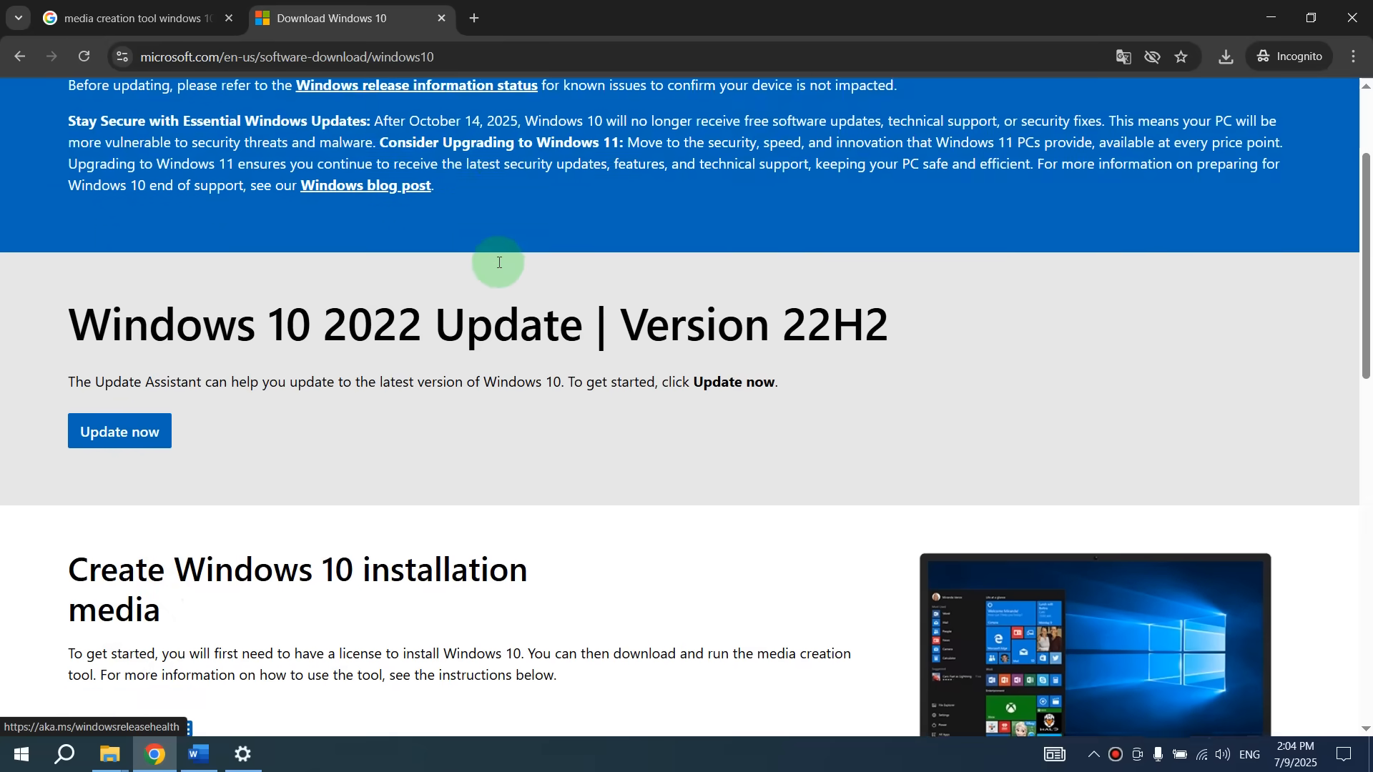
scroll(down, 3)
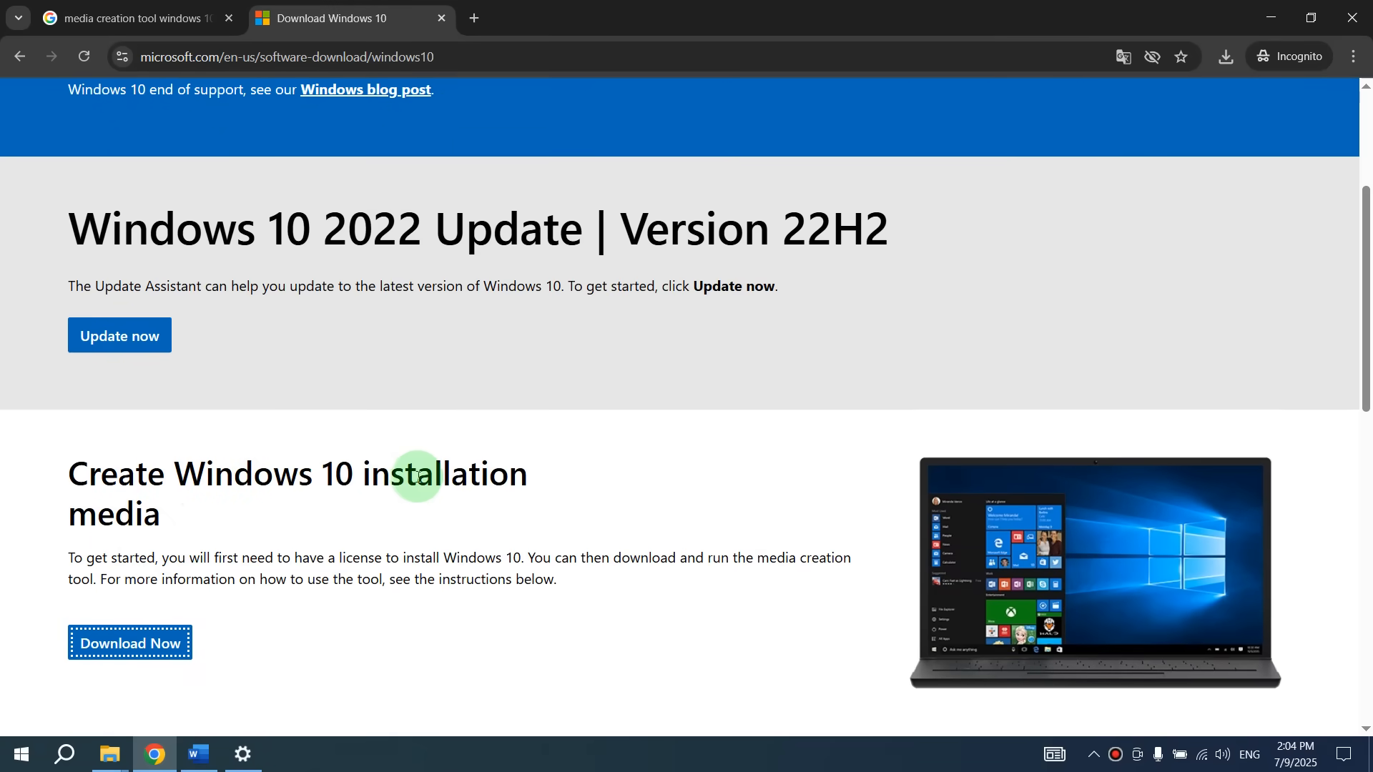